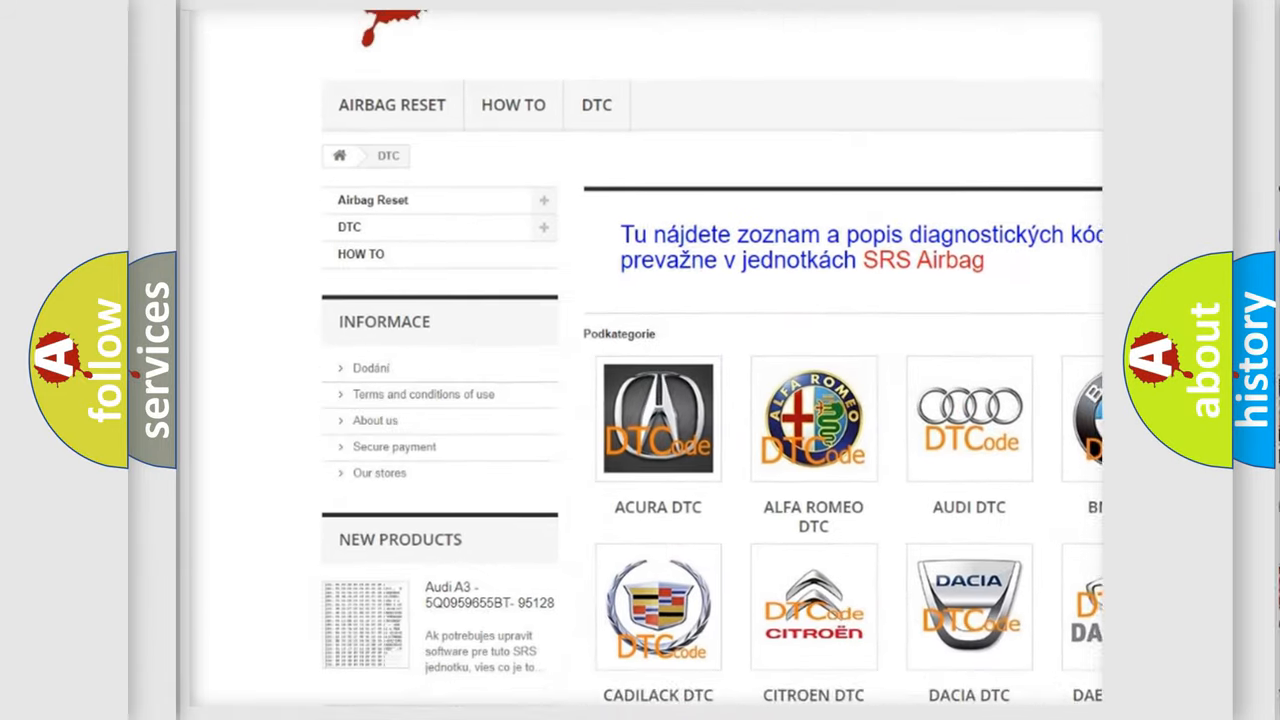
scroll("down", 3)
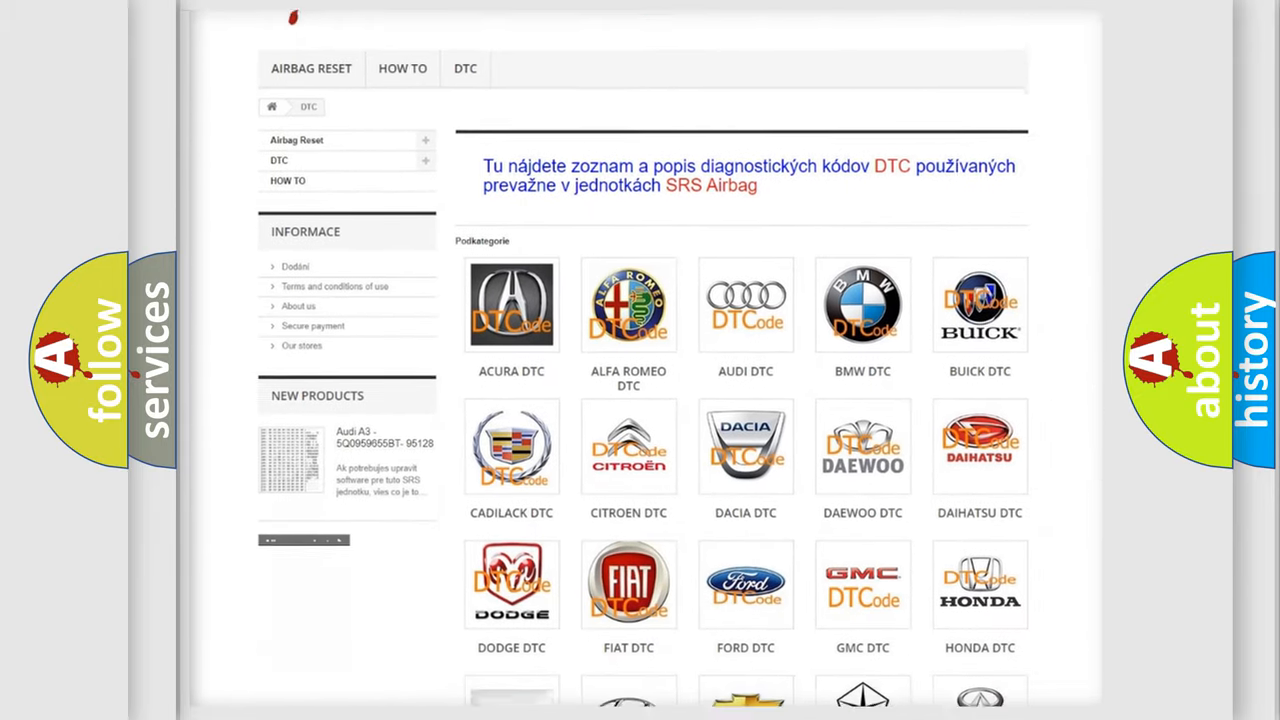
scroll("down", 3)
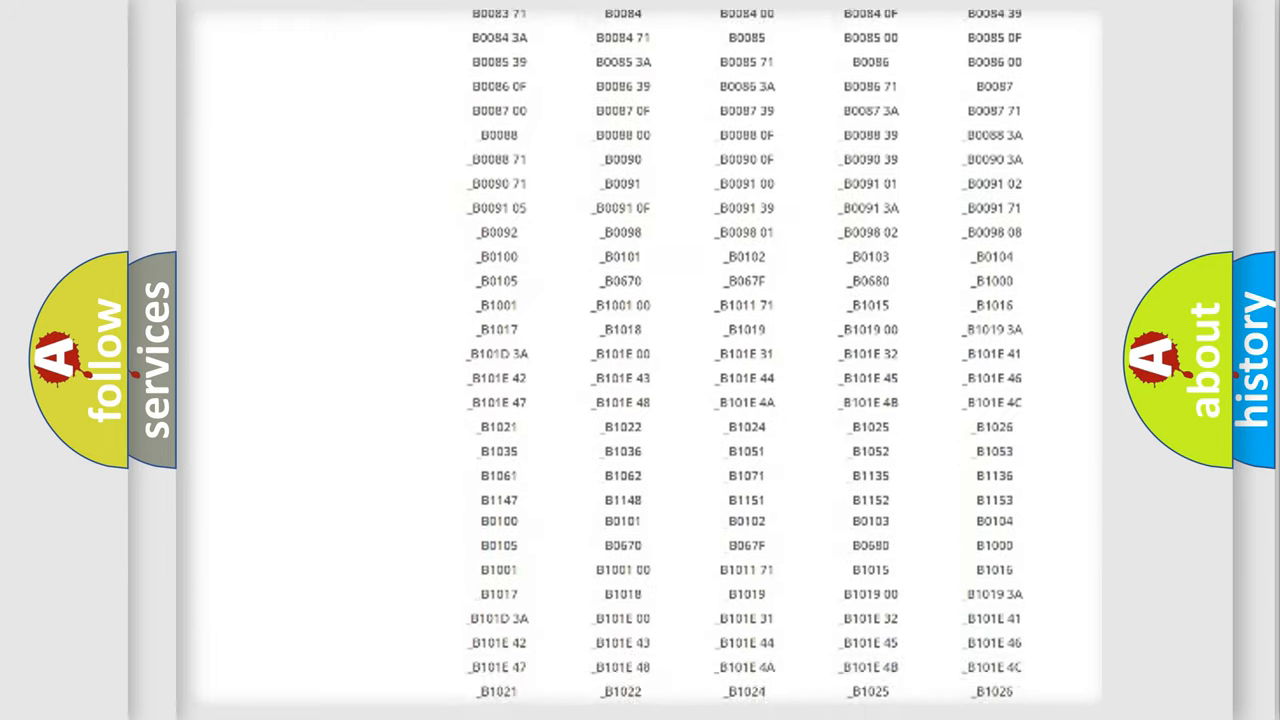
scroll("down", 3)
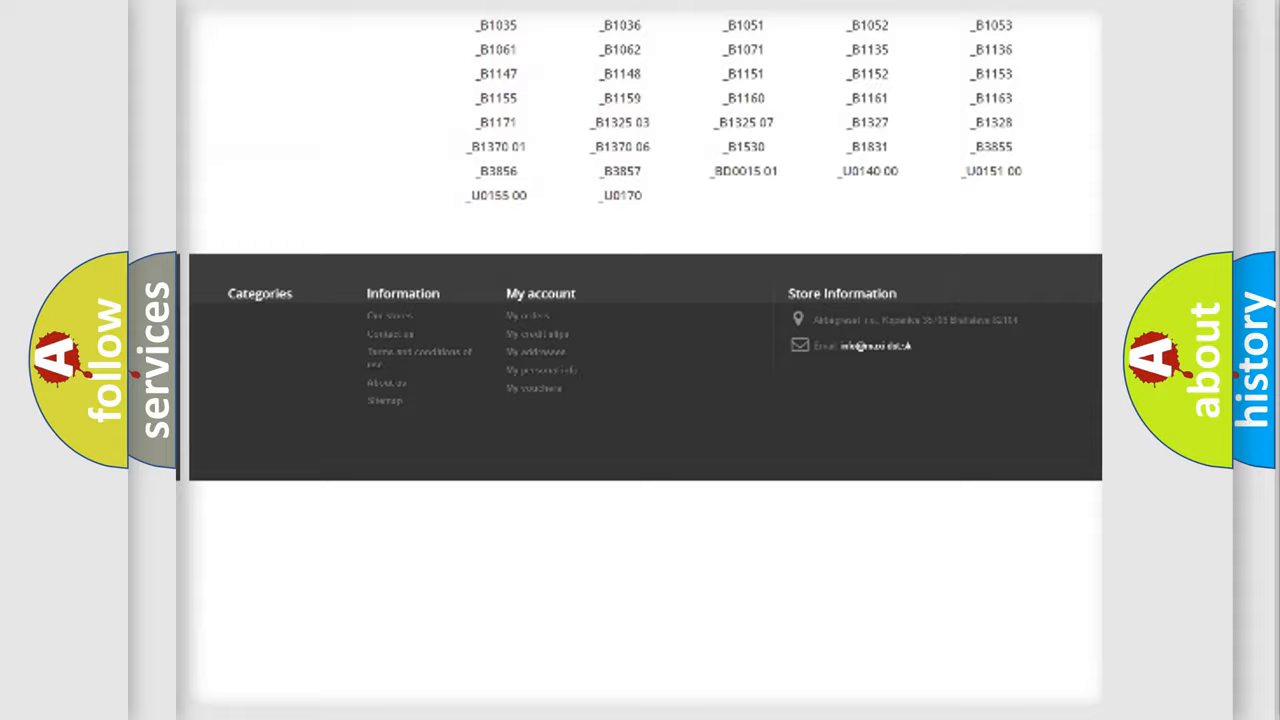
scroll("up", 3)
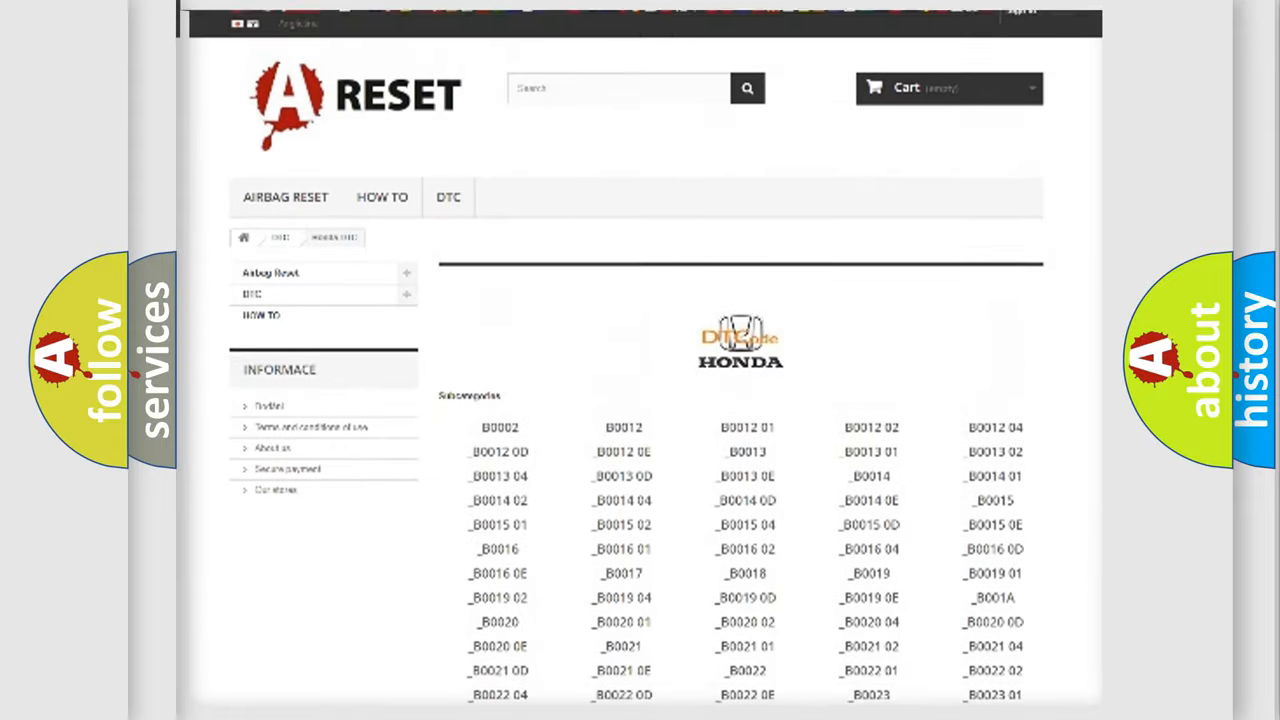